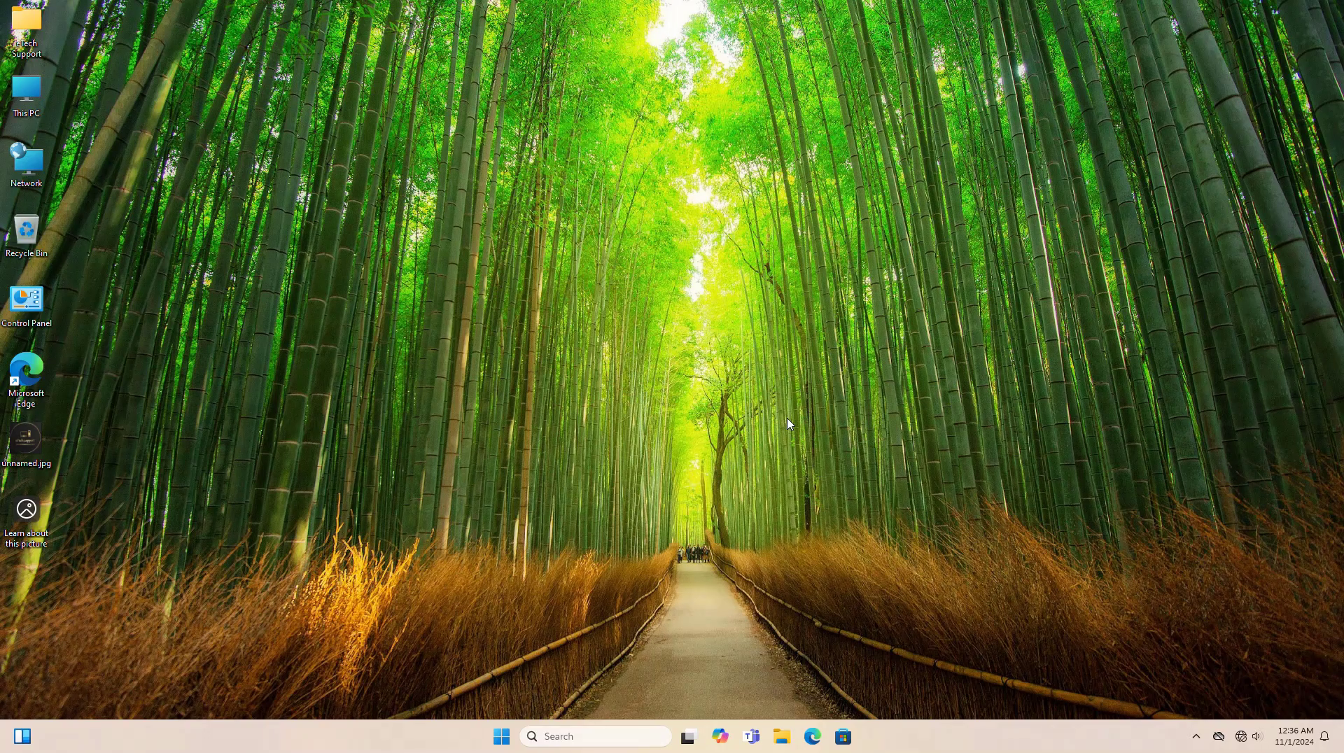
{"action": "mouse_move", "coordinate": [810, 450]}
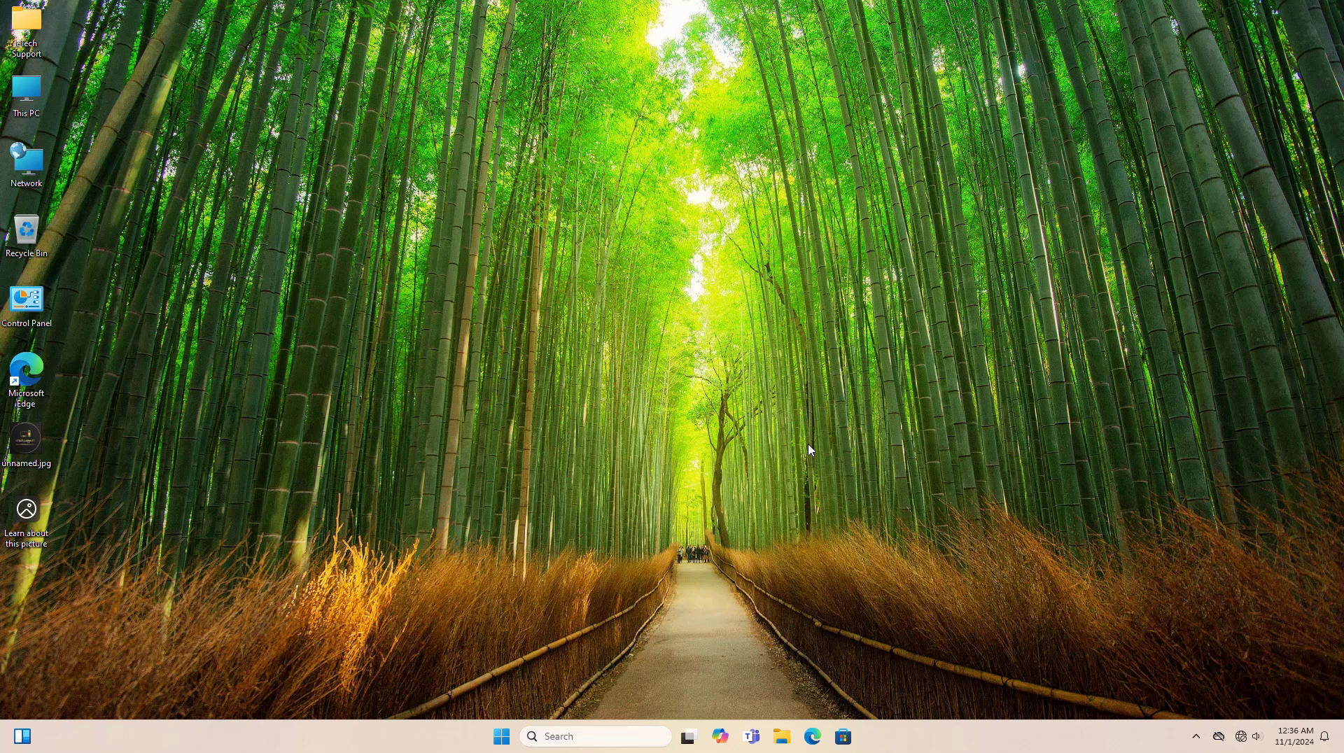
{"action": "mouse_move", "coordinate": [635, 387]}
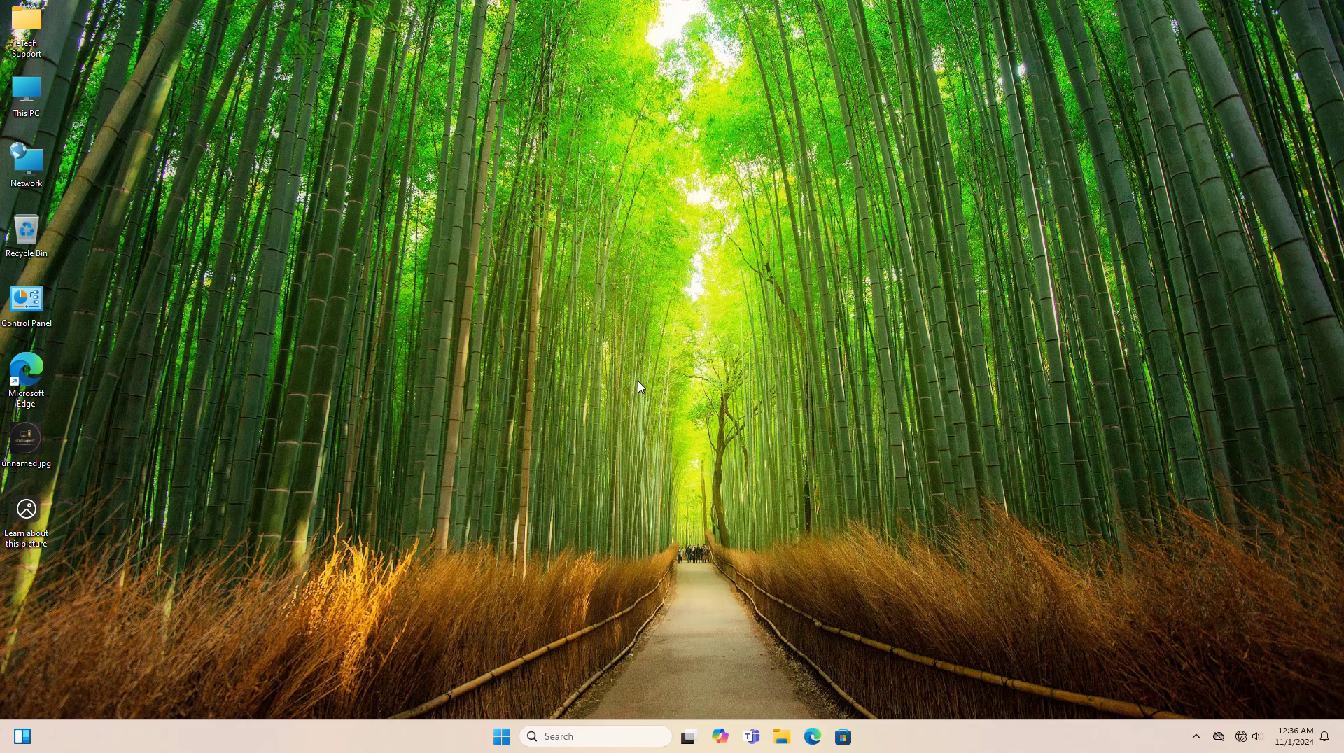
{"action": "mouse_move", "coordinate": [217, 191]}
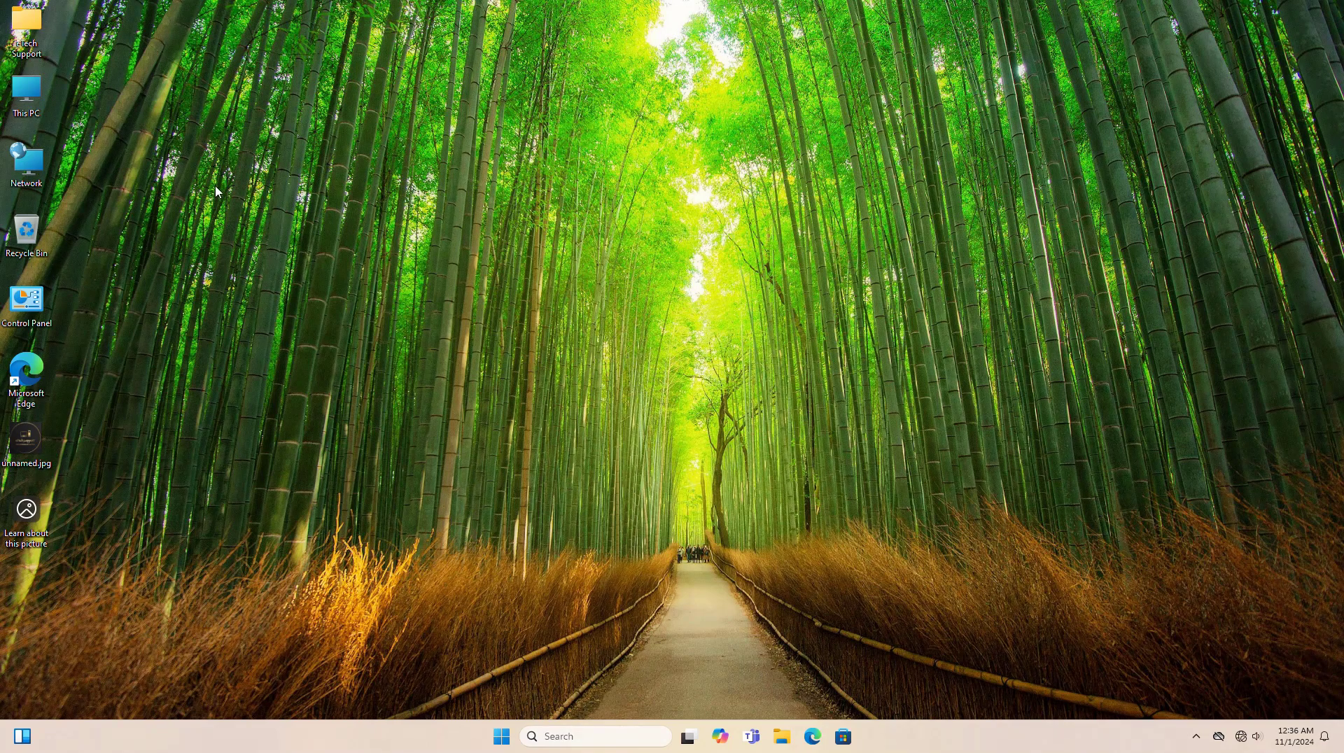
Browse from This PC into the System32 folder to the SecurityHealth folder
{"action": "double_click", "coordinate": [26, 92]}
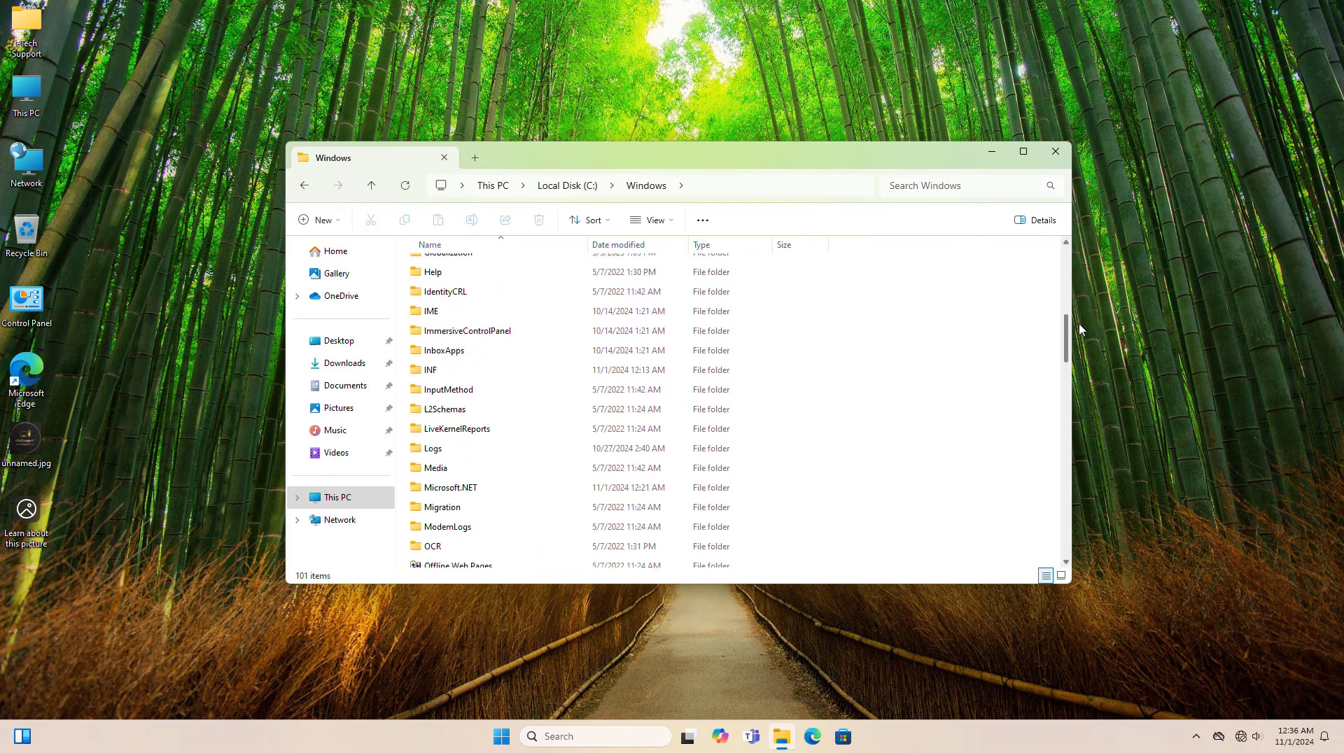
{"action": "scroll", "scroll_direction": "down", "scroll_amount": 3}
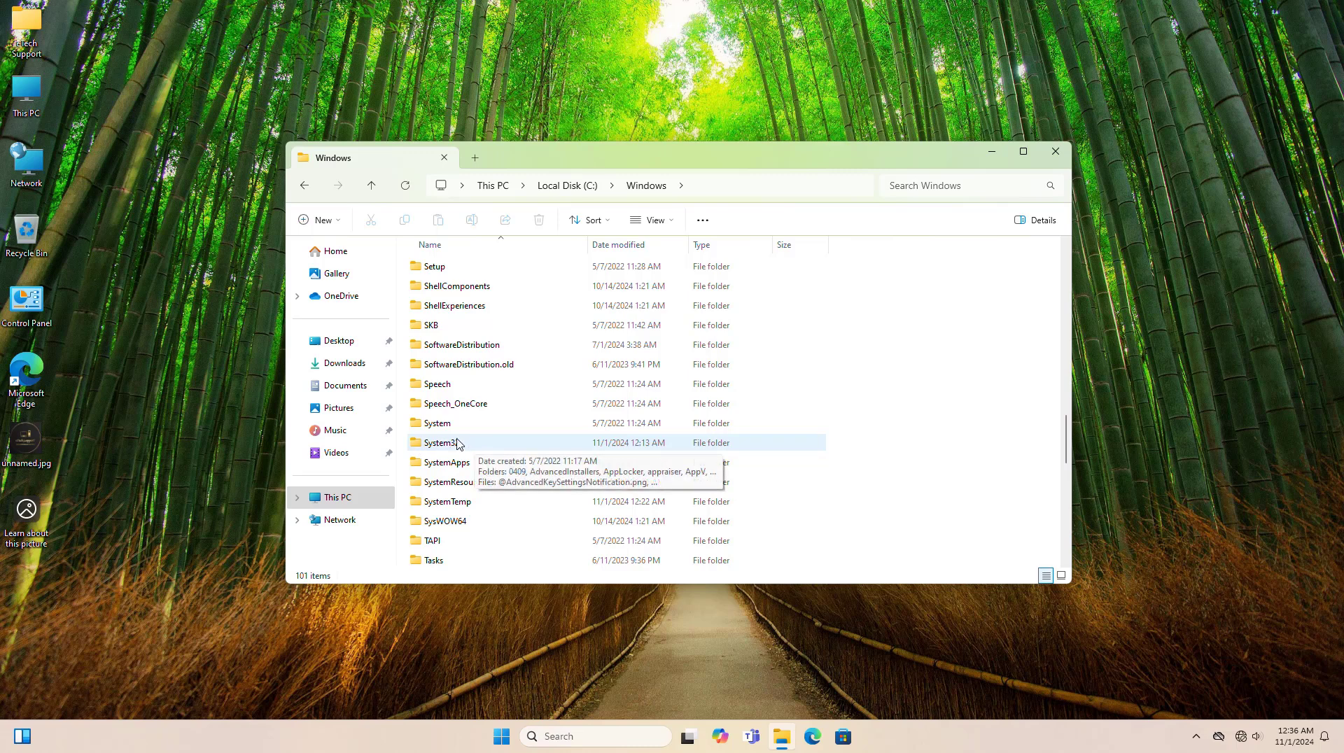
{"action": "double_click", "coordinate": [440, 443]}
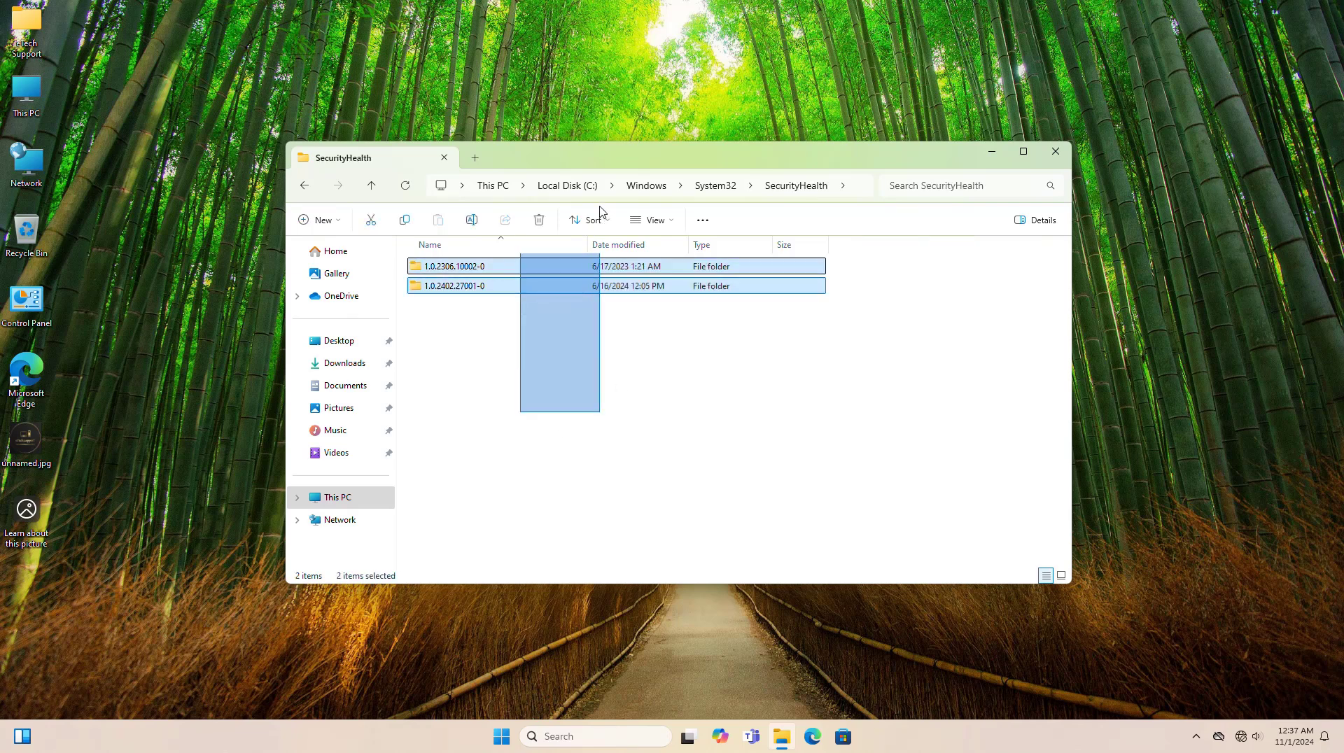
{"action": "left_click", "coordinate": [538, 220]}
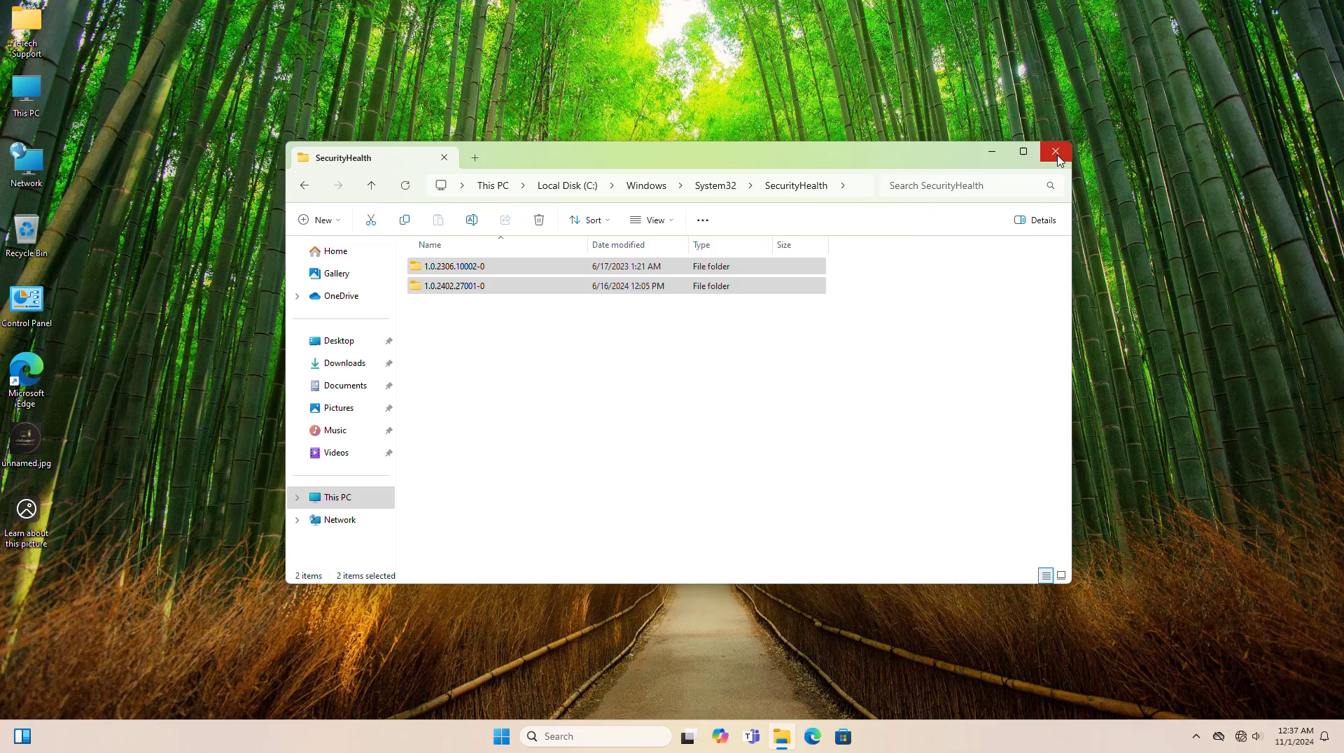
Close the SecurityHealth folder and enter the catalog.s.download.windowsupdate.com download link
{"action": "left_click", "coordinate": [1057, 152]}
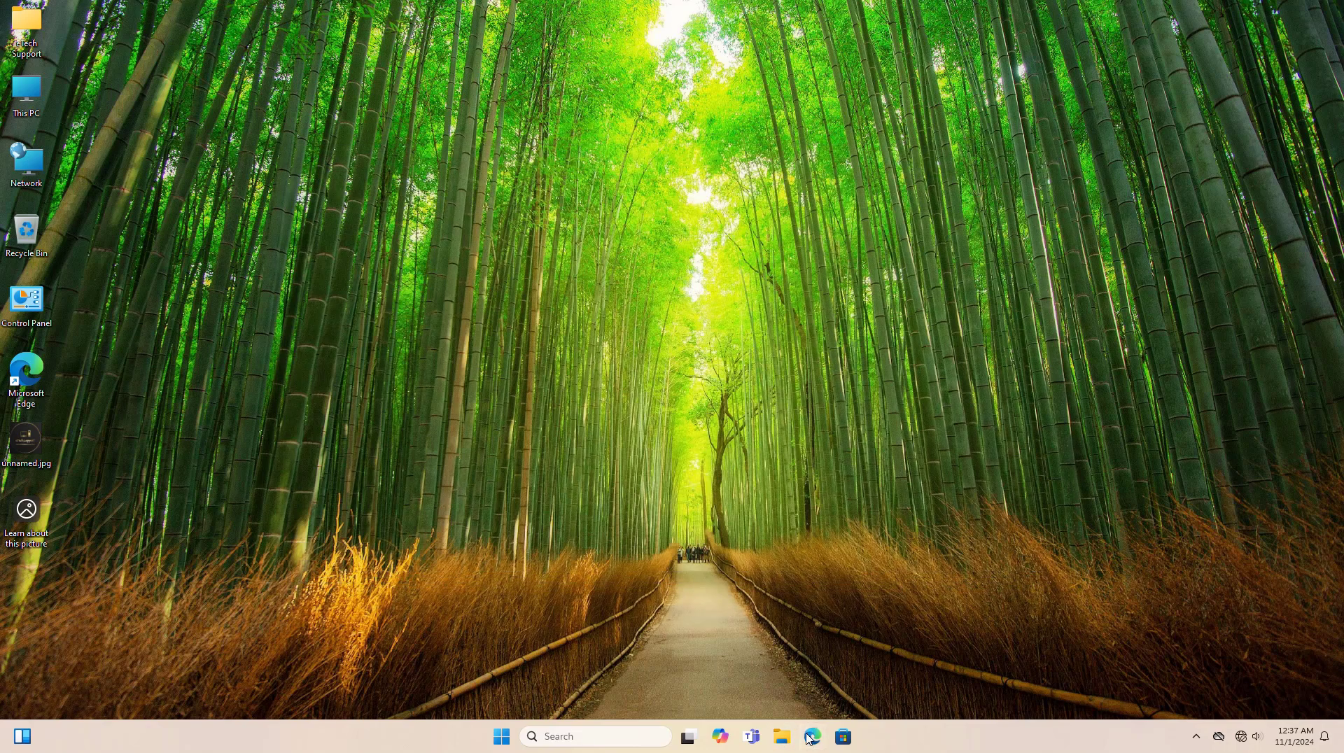
{"action": "left_click", "coordinate": [811, 737]}
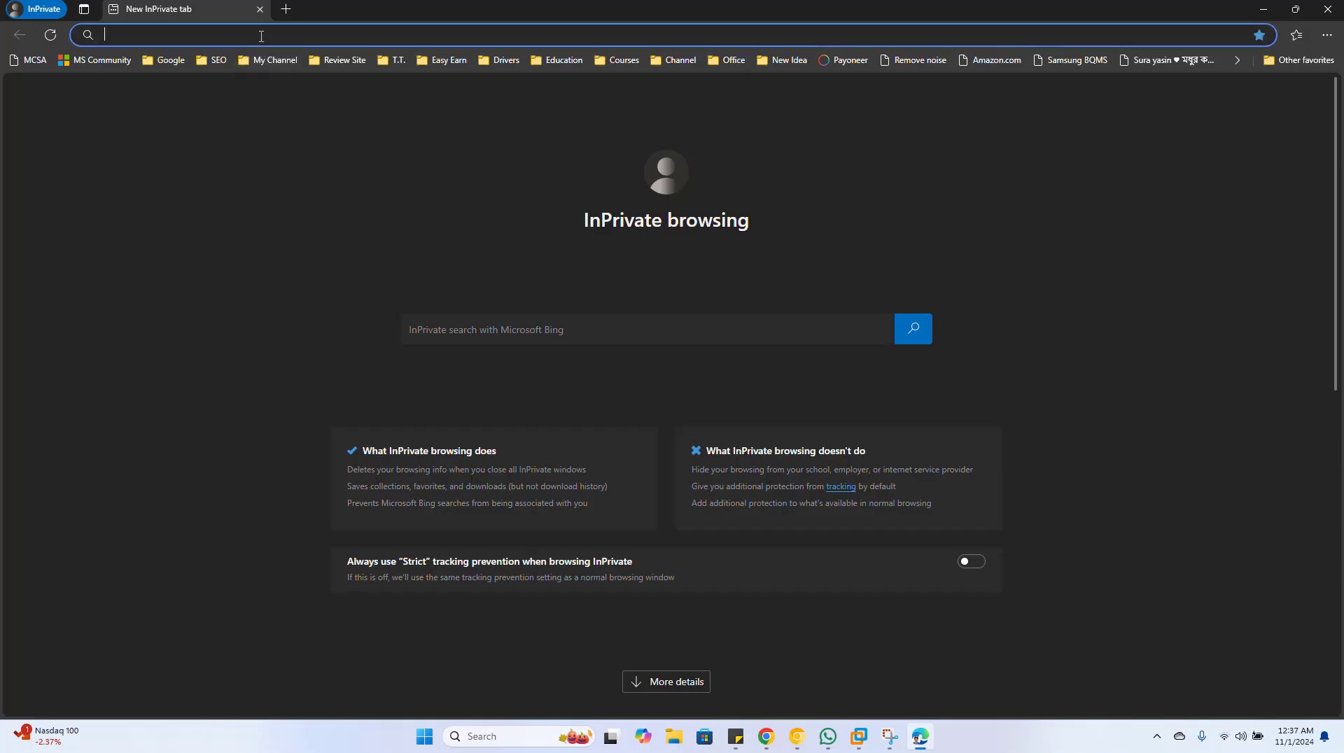
{"action": "type", "text": "https://catalog.s.download.windowsupdate.com/c/msdownload/update/software/defu/2024/02/securityhealthsetup_e16941e14861a6d24750ecdf05c548189b33182a.exe"}
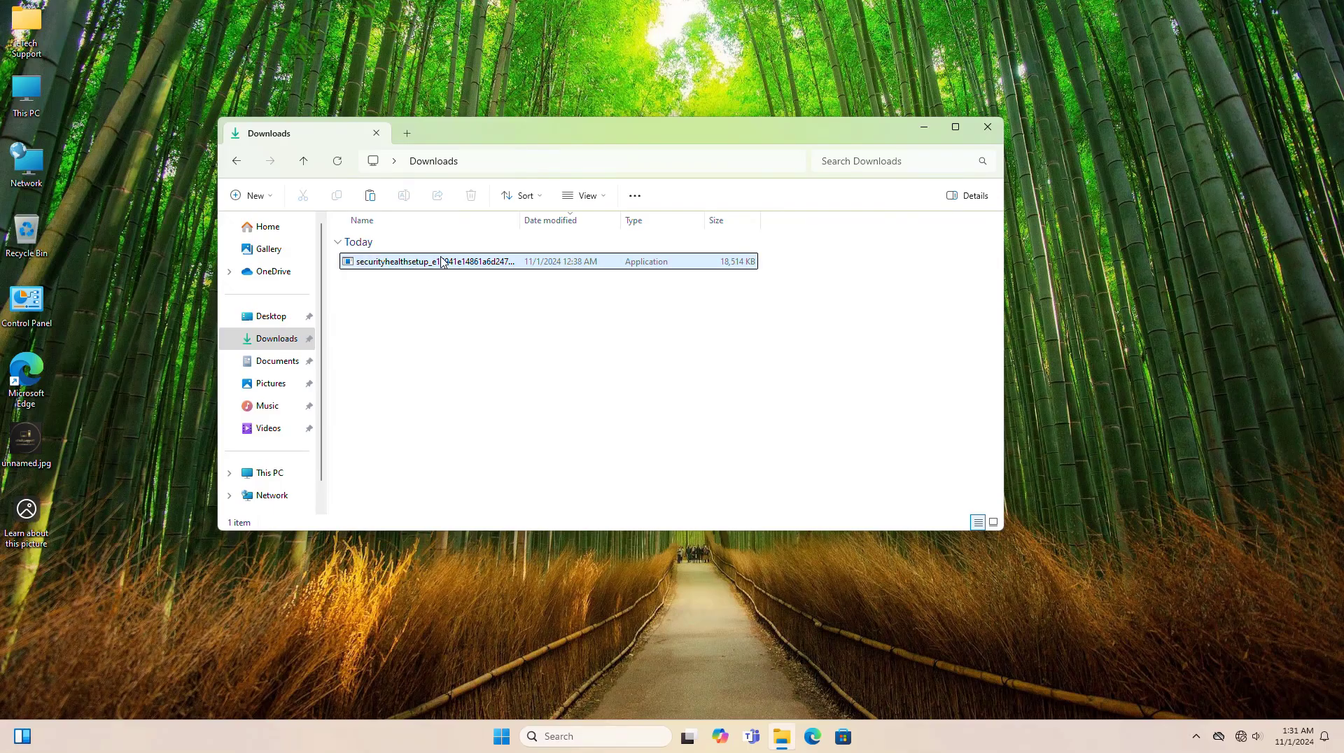
Run securityhealthsetup from Downloads as administrator and let its console window finish
{"action": "right_click", "coordinate": [429, 261]}
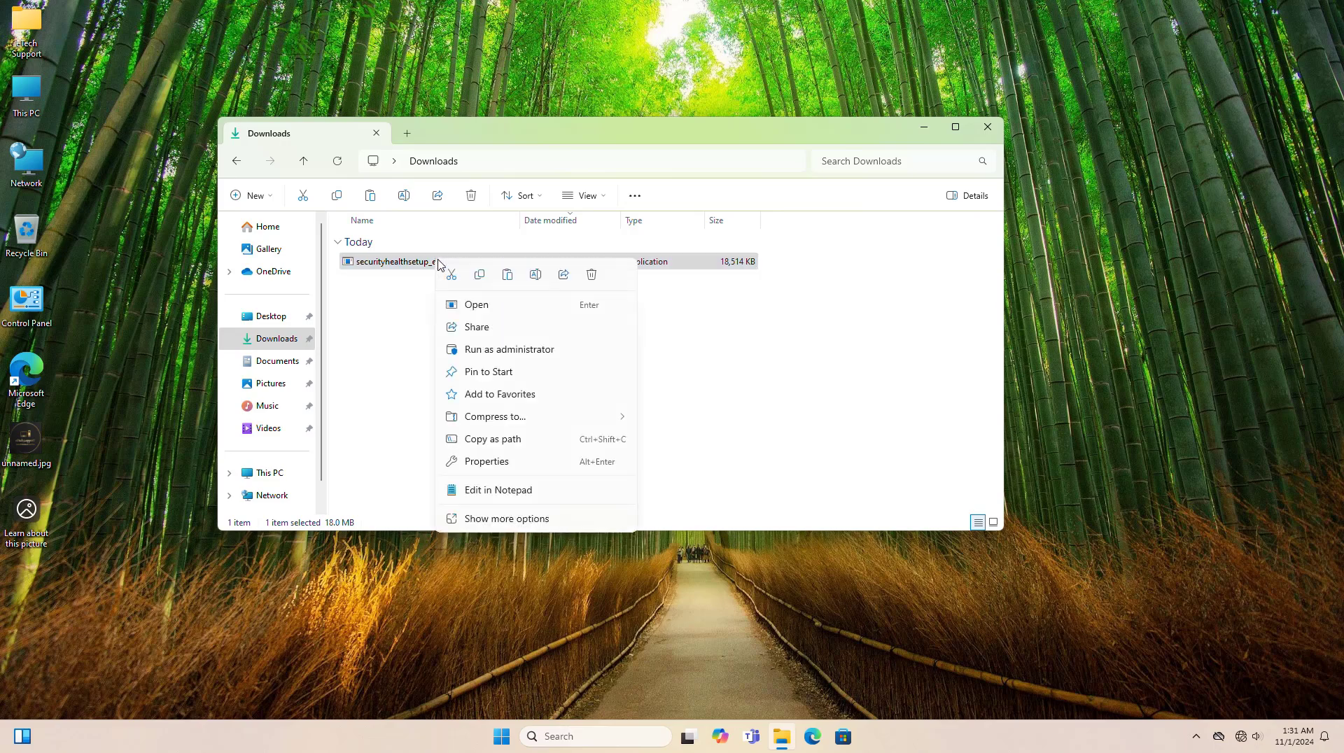
{"action": "mouse_move", "coordinate": [497, 355]}
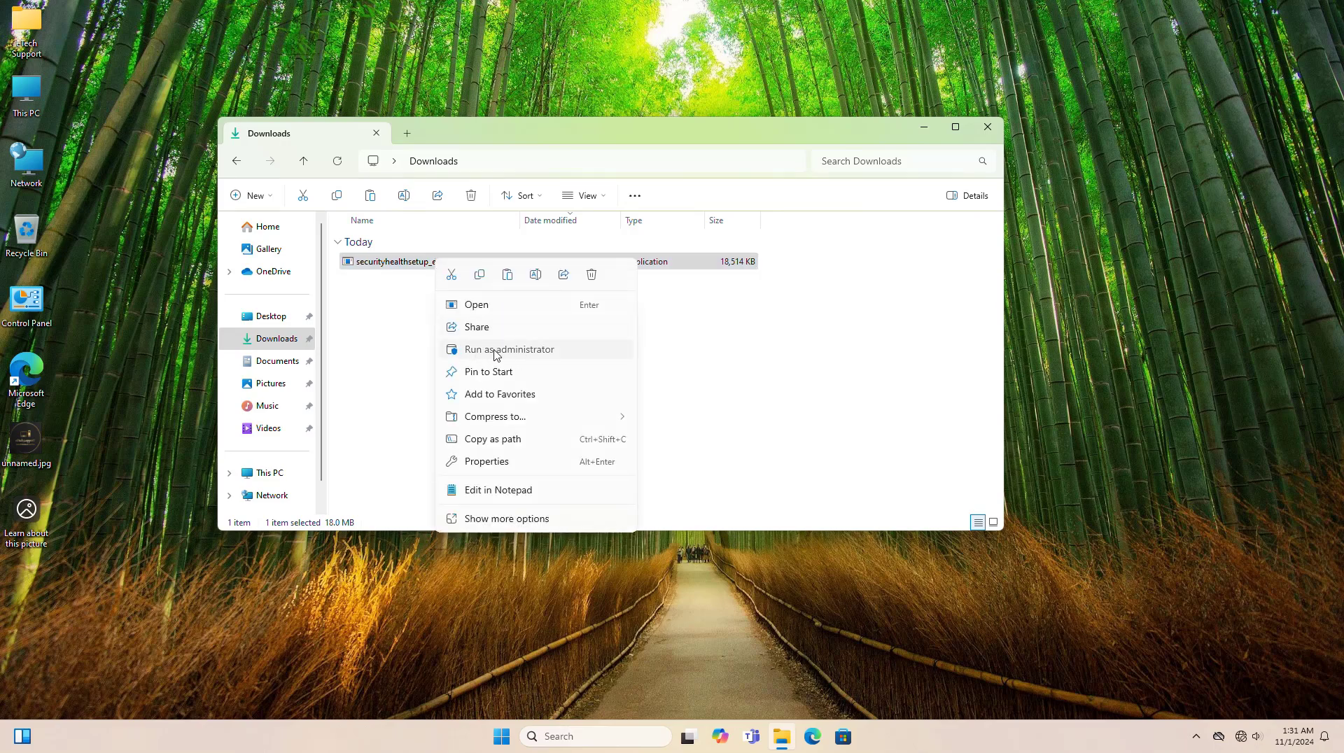
{"action": "left_click", "coordinate": [508, 349]}
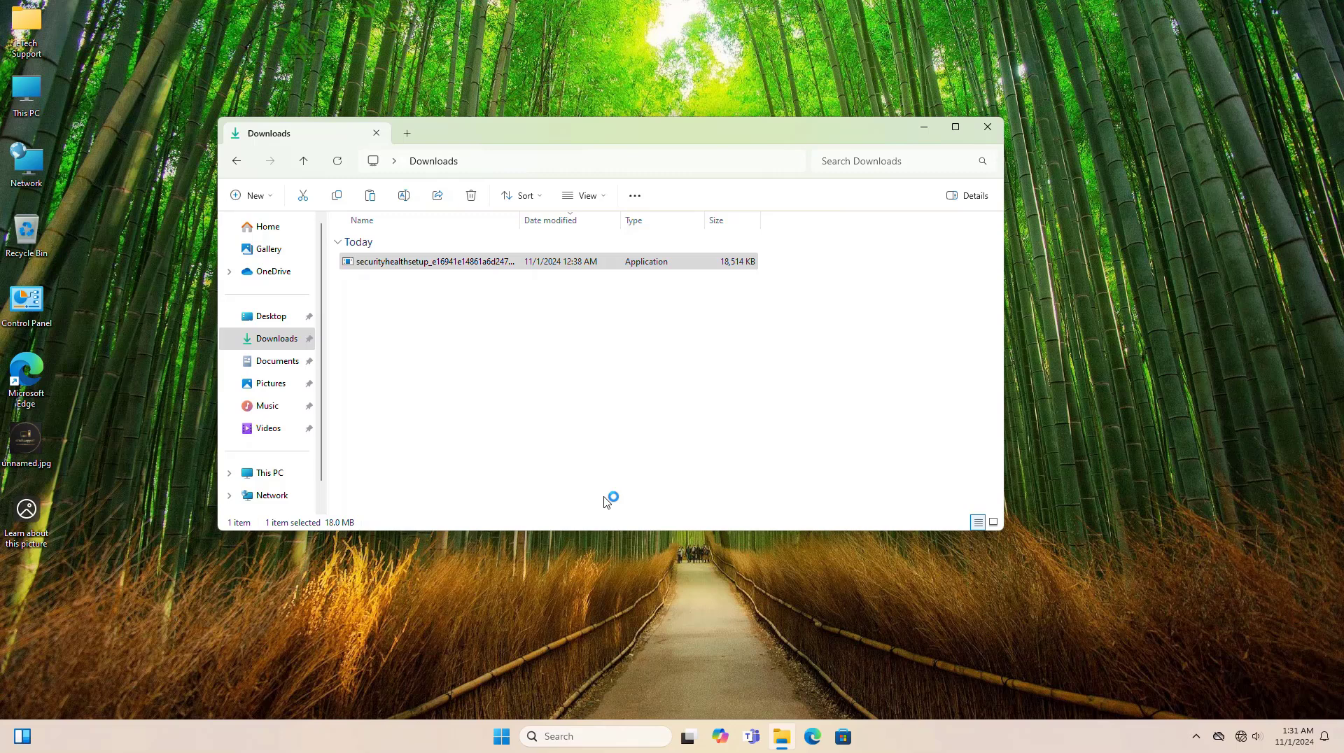
{"action": "double_click", "coordinate": [428, 261]}
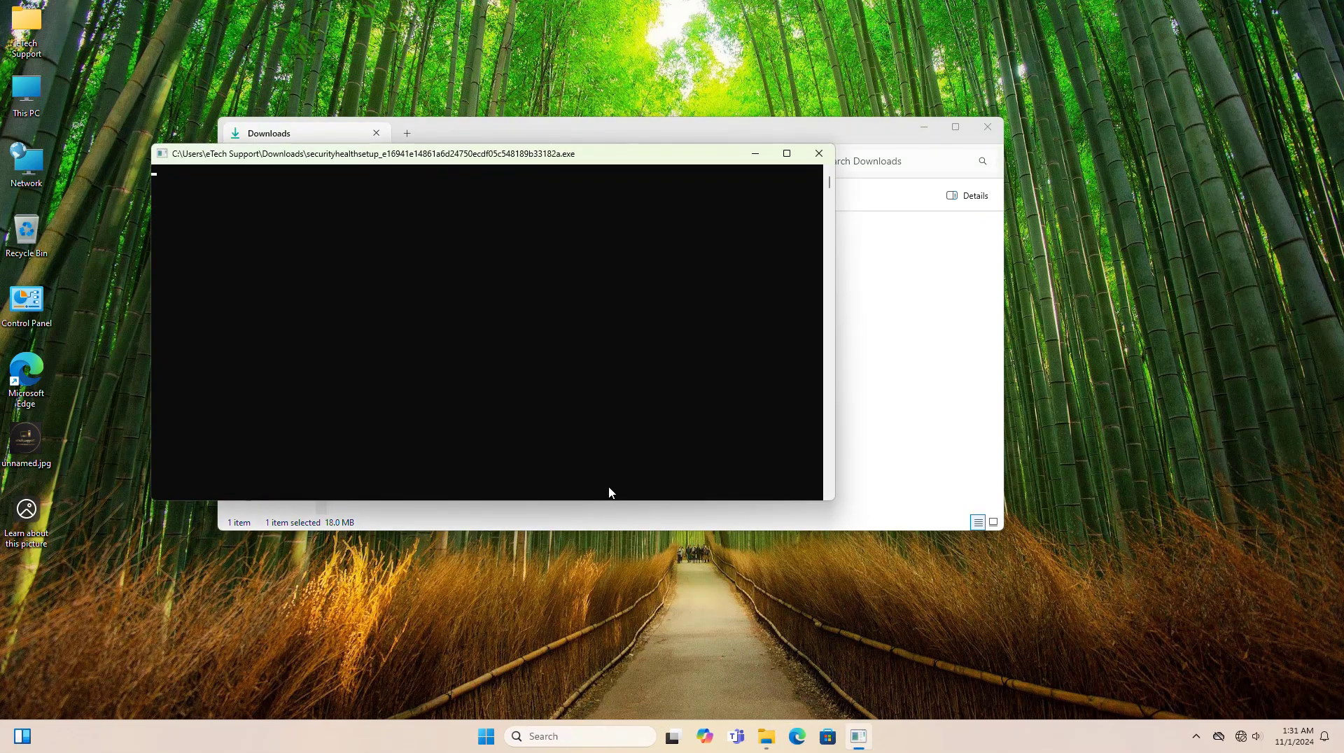
{"action": "left_click", "coordinate": [817, 153]}
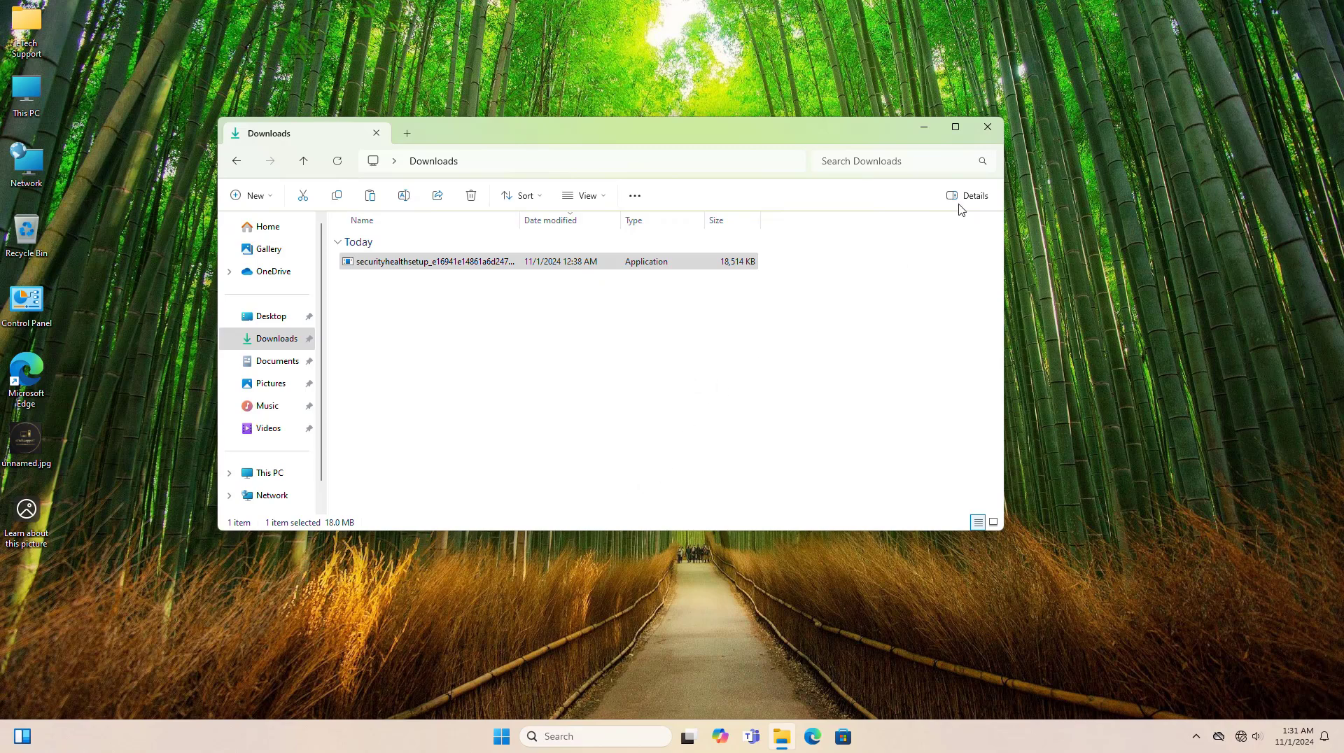
Close the Downloads window and bring up the Start menu power options
{"action": "left_click", "coordinate": [986, 127]}
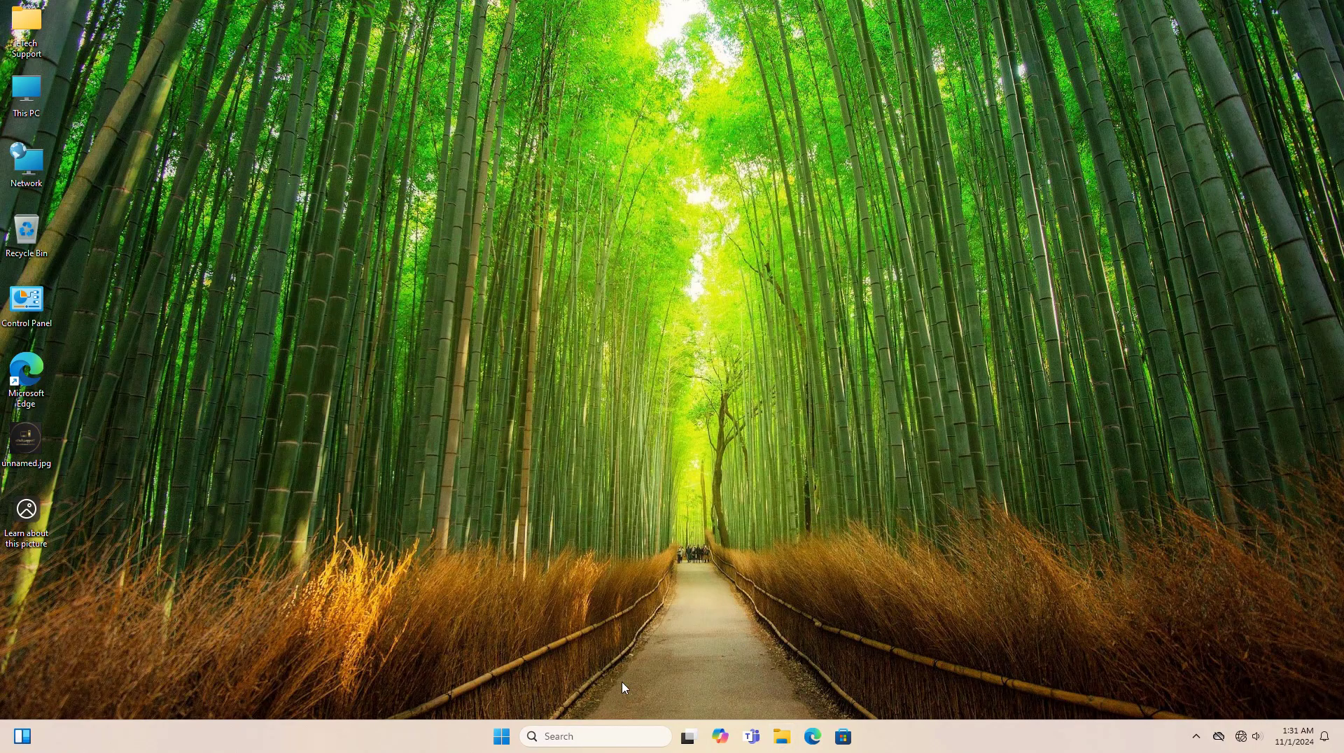
{"action": "left_click", "coordinate": [844, 688]}
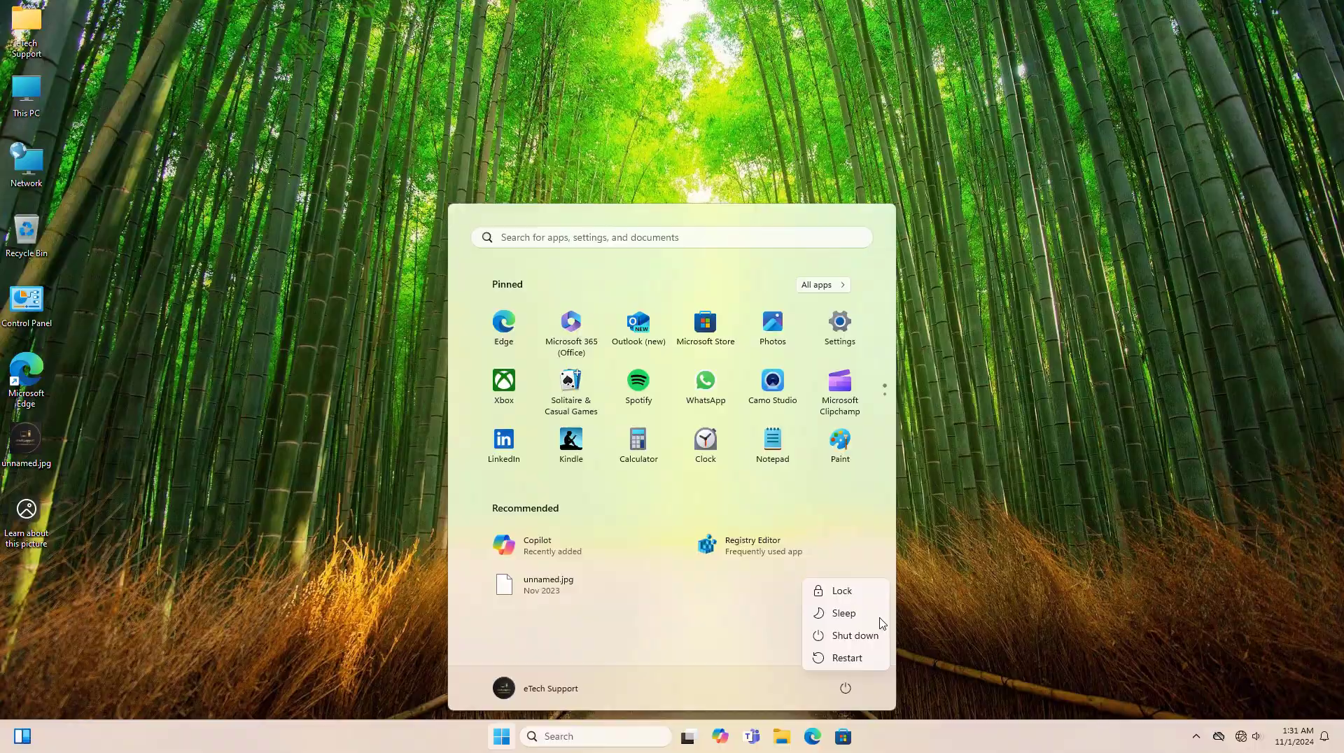